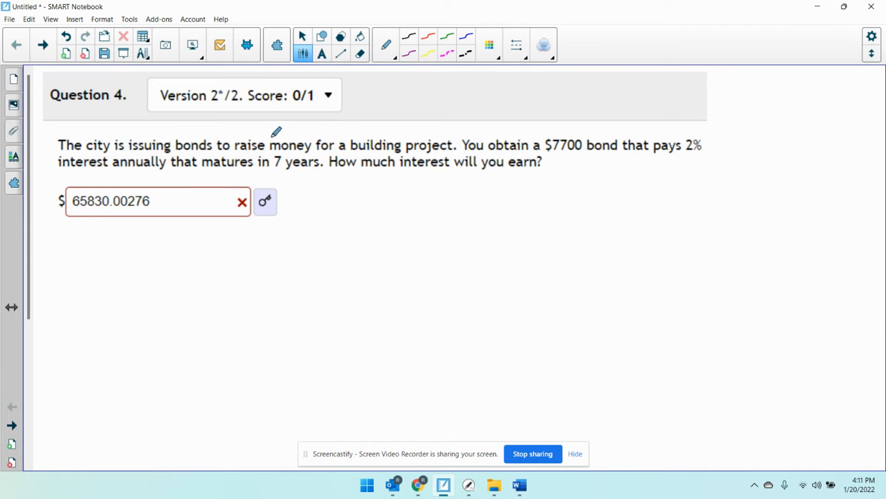
{"action": "mouse_move", "coordinate": [561, 132]}
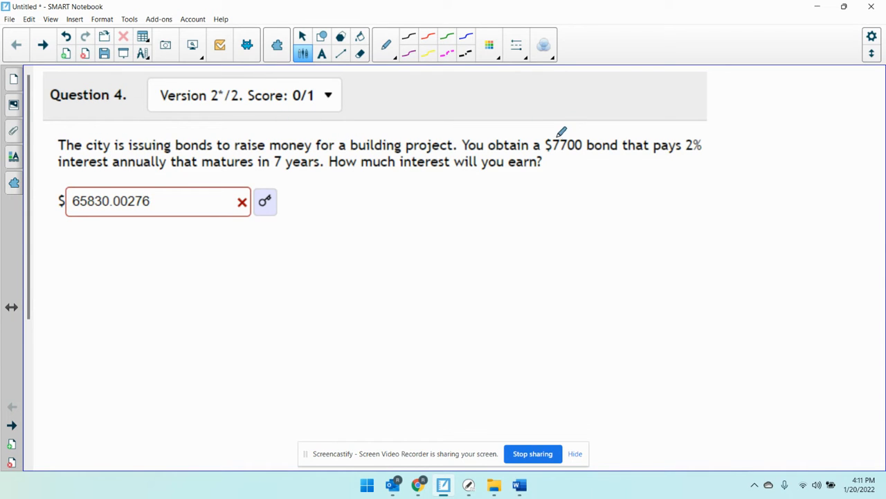
{"action": "mouse_move", "coordinate": [620, 142]}
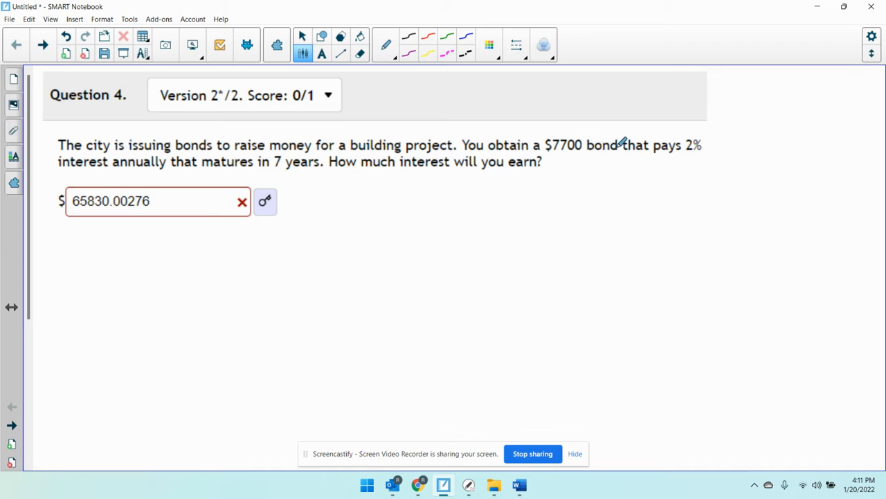
{"action": "mouse_move", "coordinate": [122, 157]}
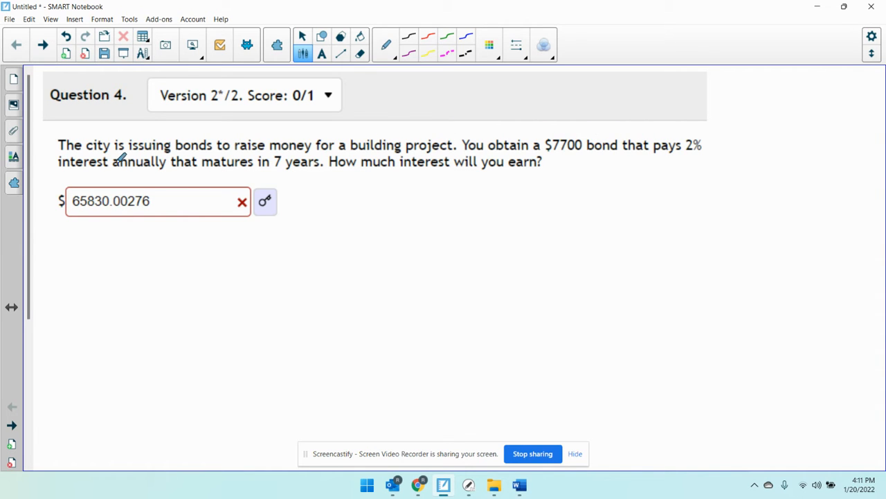
{"action": "mouse_move", "coordinate": [235, 163]}
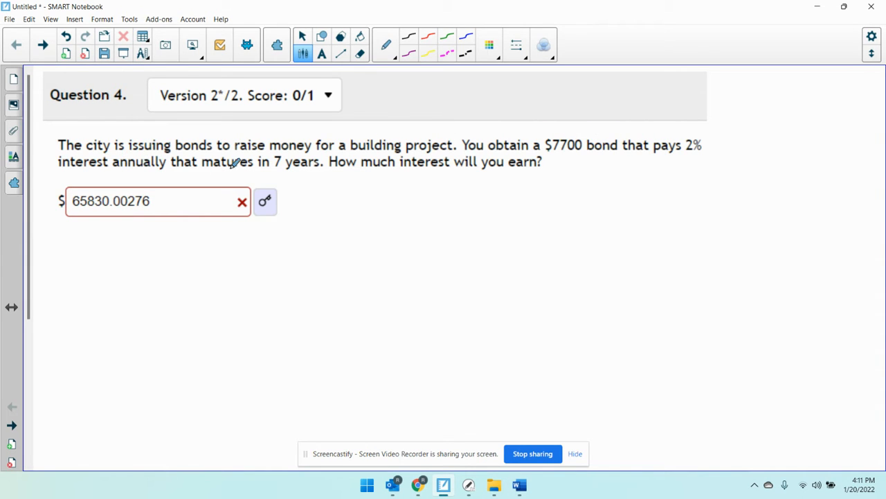
{"action": "mouse_move", "coordinate": [470, 147]}
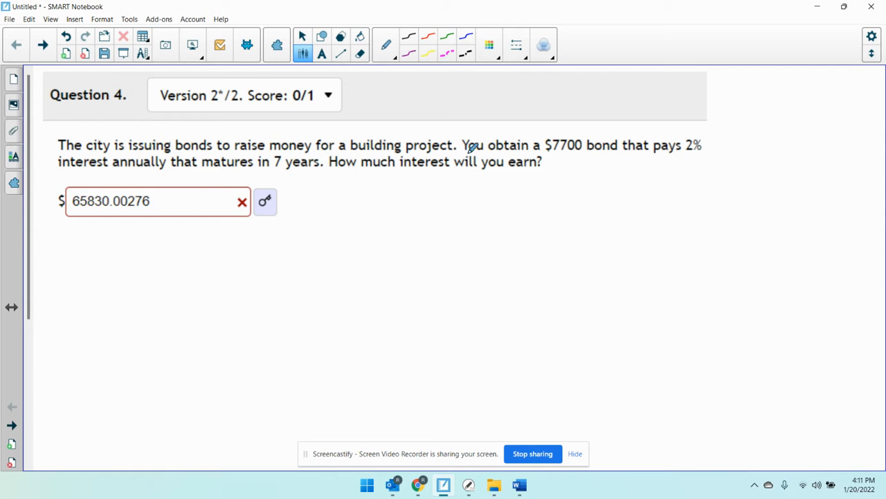
{"action": "mouse_move", "coordinate": [549, 463]}
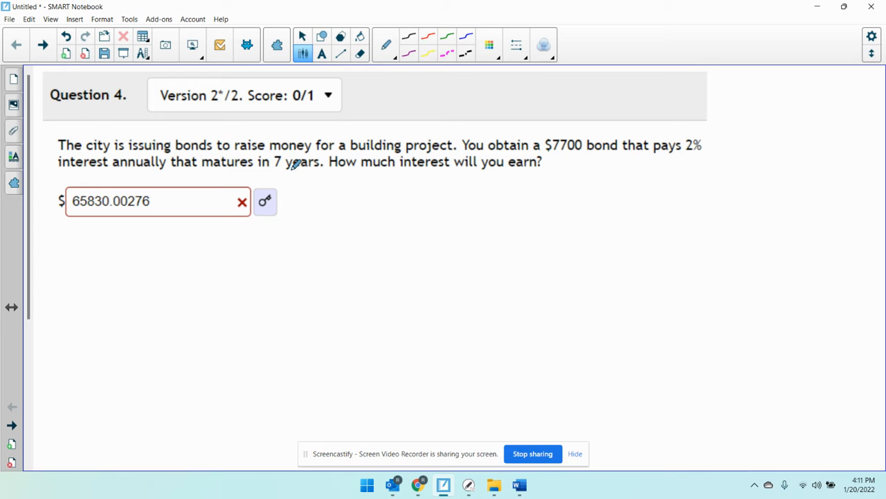
Switch between the Word formula sheet and the notebook question, ending on the formula sheet.
{"action": "left_click", "coordinate": [518, 484]}
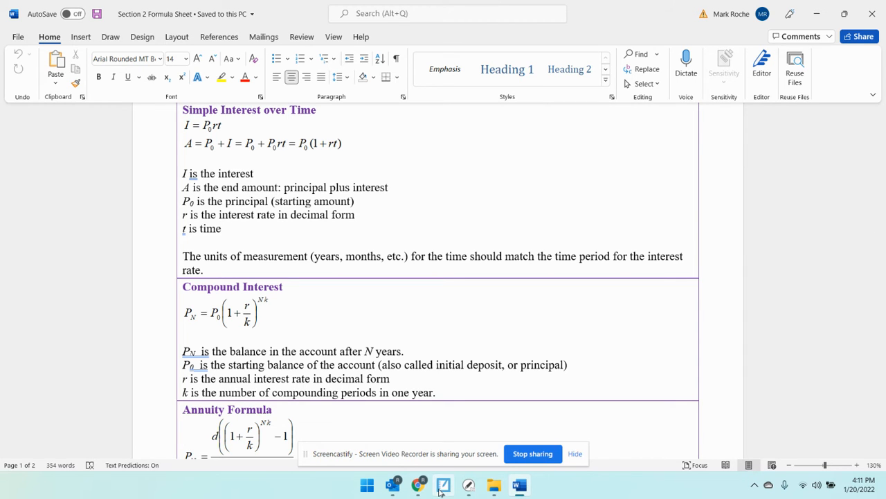
{"action": "left_click", "coordinate": [443, 484]}
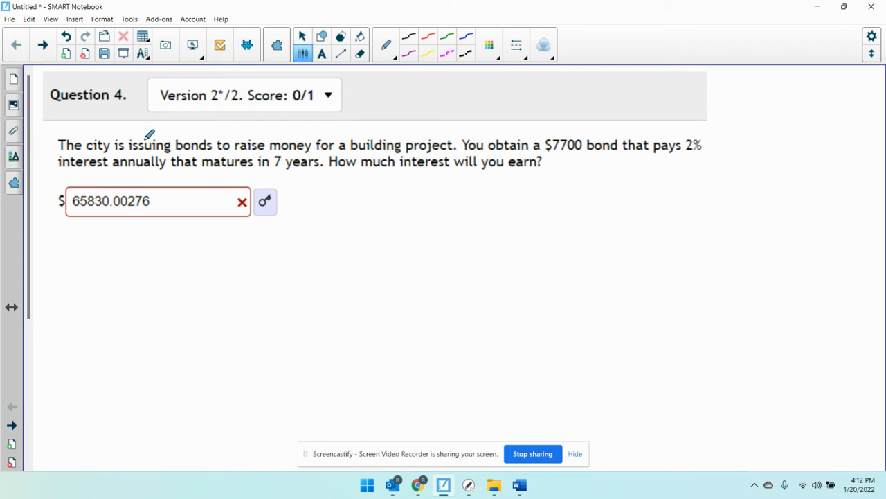
{"action": "mouse_move", "coordinate": [454, 136]}
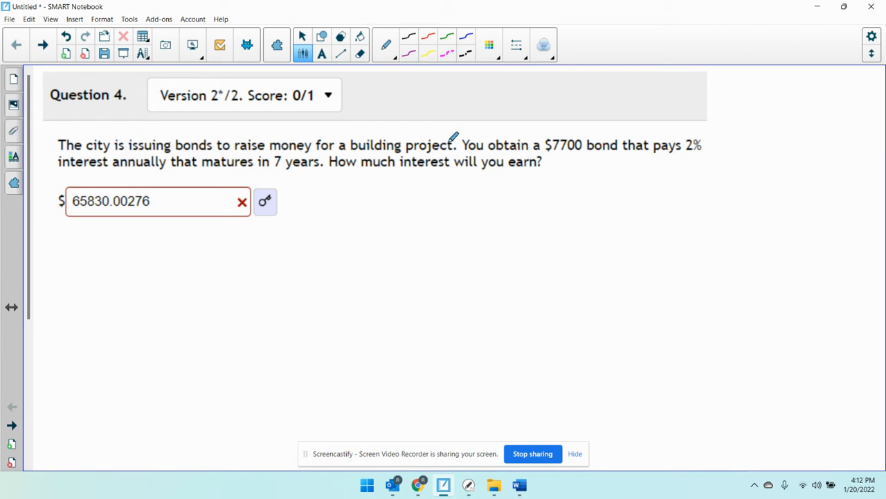
{"action": "mouse_move", "coordinate": [534, 131]}
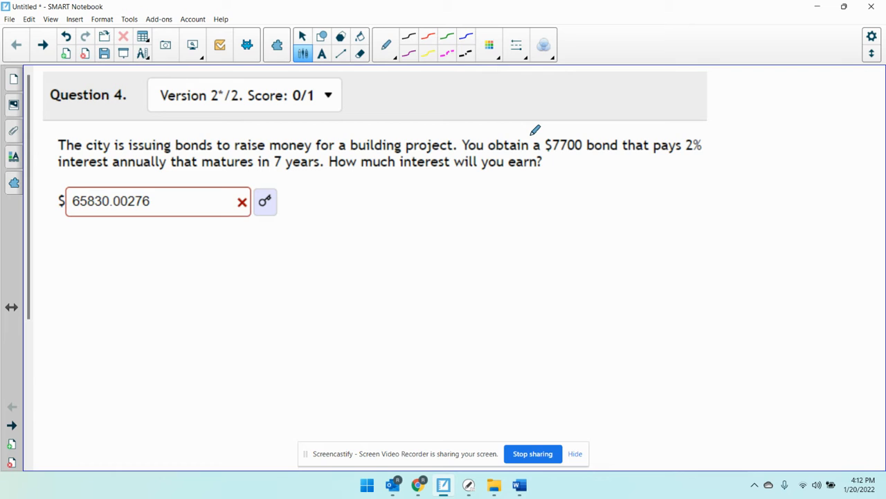
{"action": "mouse_move", "coordinate": [256, 154]}
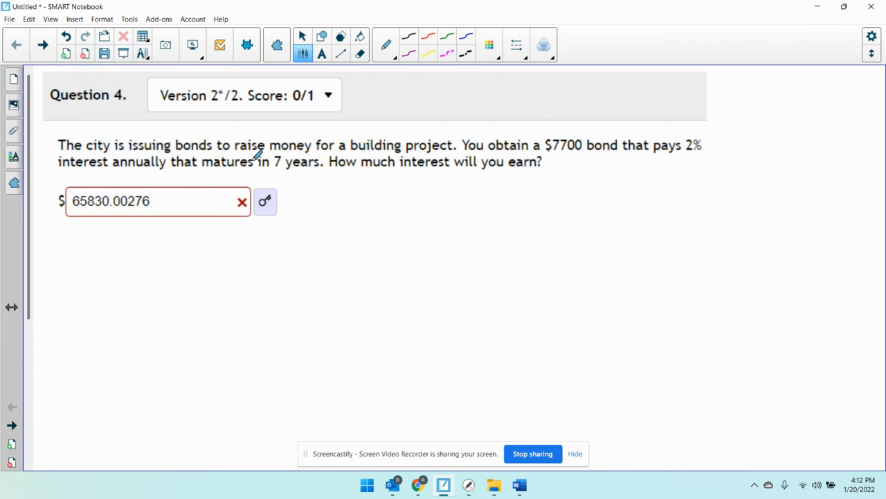
{"action": "mouse_move", "coordinate": [277, 161]}
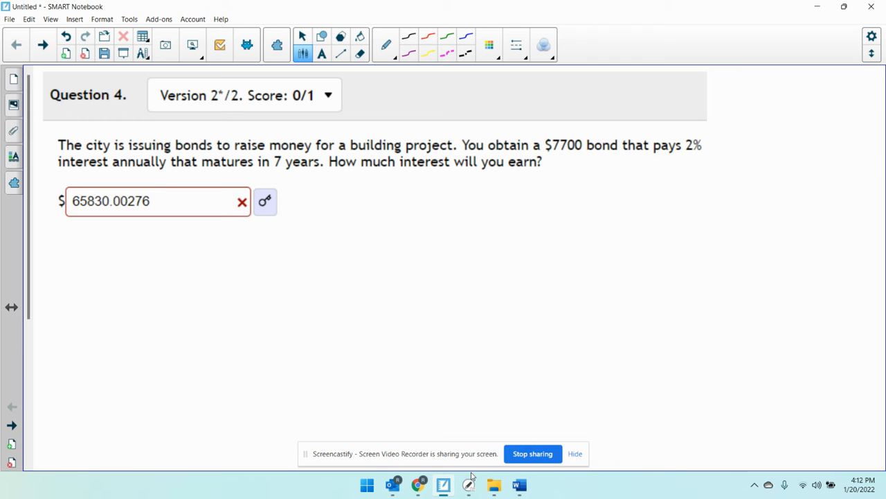
{"action": "left_click", "coordinate": [518, 484]}
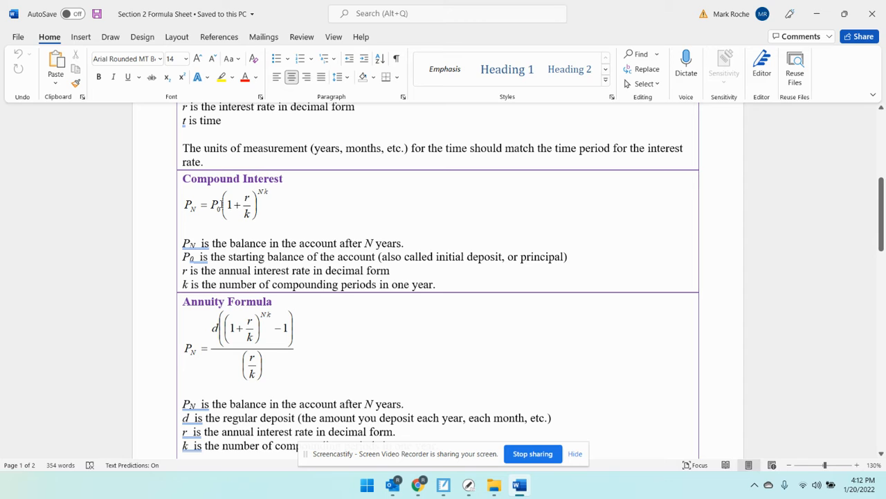
Highlight the k definition under Compound Interest, then return to the bond question page.
{"action": "left_click", "coordinate": [226, 203]}
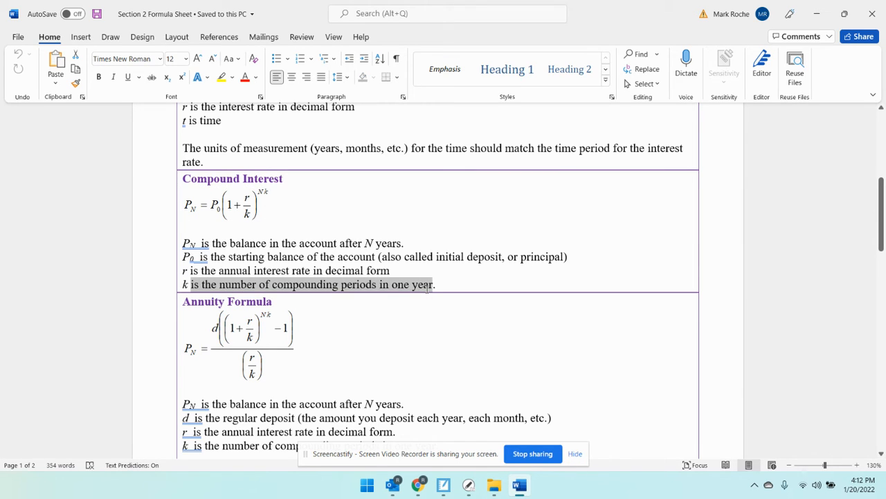
{"action": "left_click", "coordinate": [442, 484]}
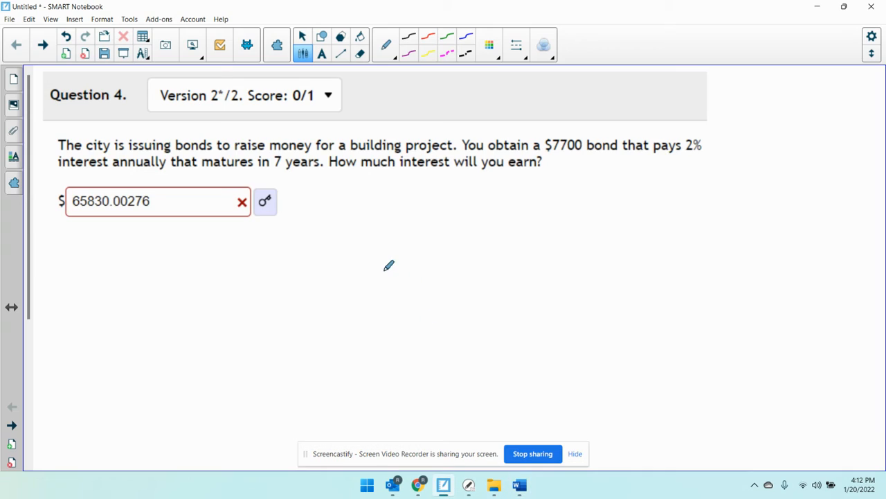
{"action": "mouse_move", "coordinate": [351, 202]}
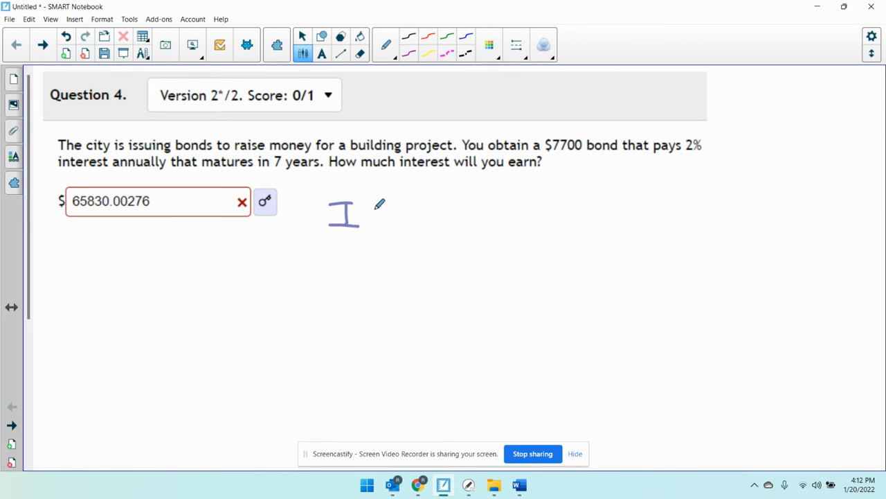
Handwrite the simple interest formula I = P0rt beside the answer box.
{"action": "left_click_drag", "start_coordinate": [374, 207], "coordinate": [408, 222]}
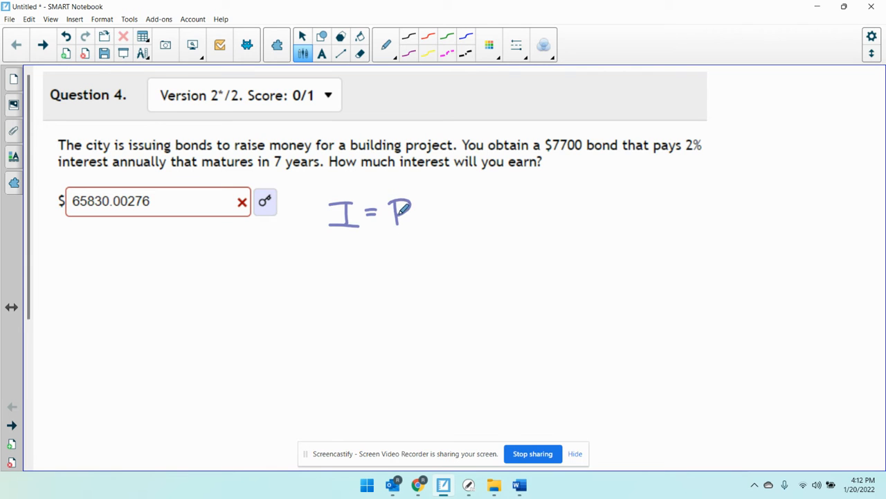
{"action": "left_click_drag", "start_coordinate": [412, 214], "coordinate": [439, 205]}
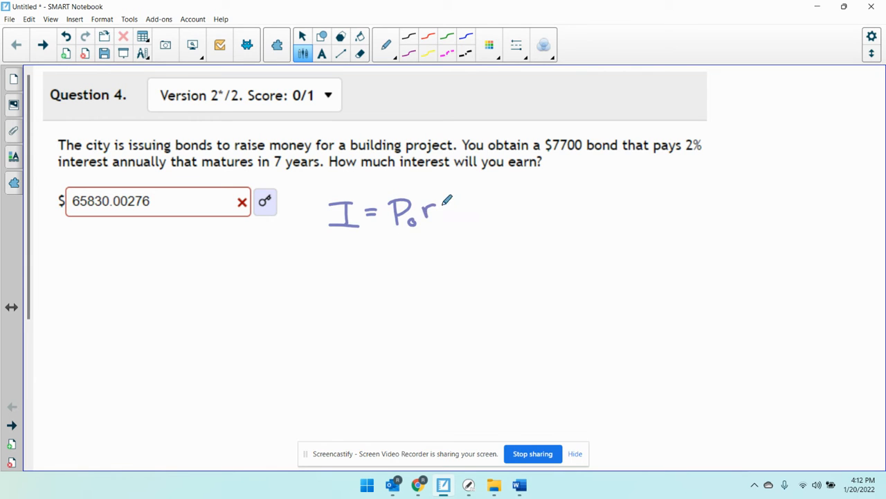
{"action": "left_click_drag", "start_coordinate": [441, 198], "coordinate": [450, 222]}
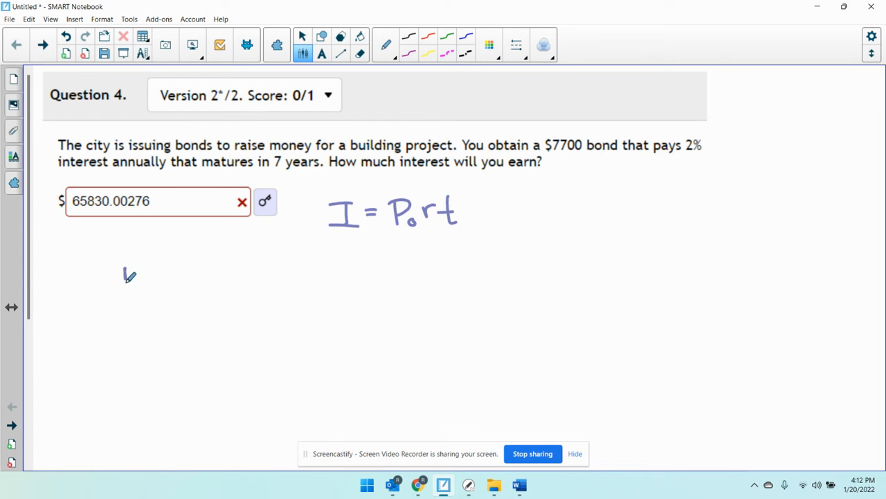
Write the substitution I = 7700(.02)(7) on the line below.
{"action": "left_click_drag", "start_coordinate": [117, 281], "coordinate": [131, 266]}
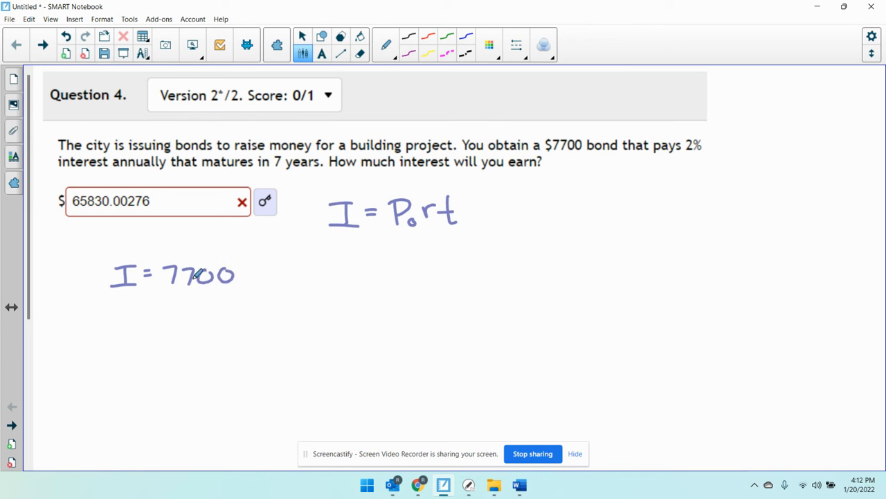
{"action": "left_click_drag", "start_coordinate": [239, 263], "coordinate": [246, 294]}
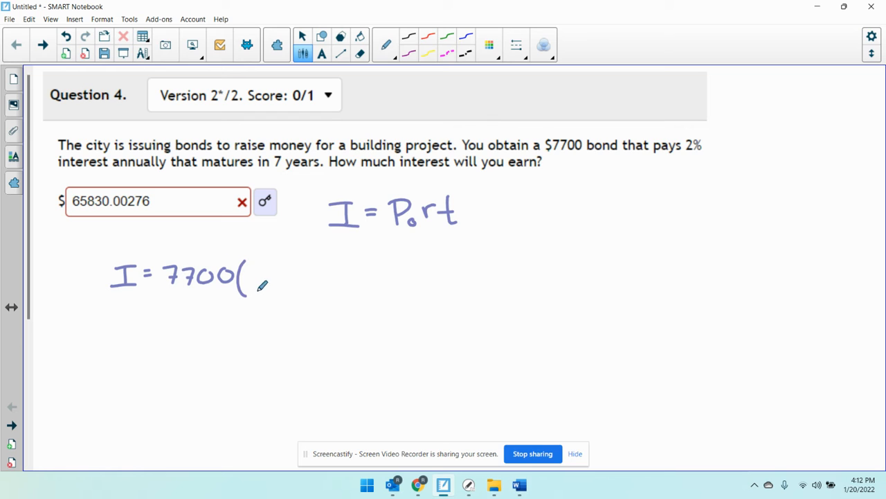
{"action": "left_click_drag", "start_coordinate": [249, 277], "coordinate": [284, 277]}
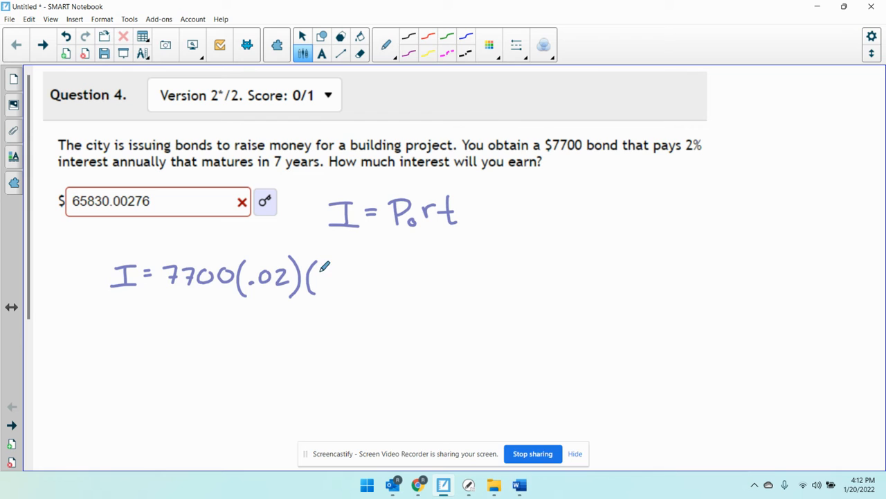
{"action": "left_click_drag", "start_coordinate": [318, 263], "coordinate": [339, 284]}
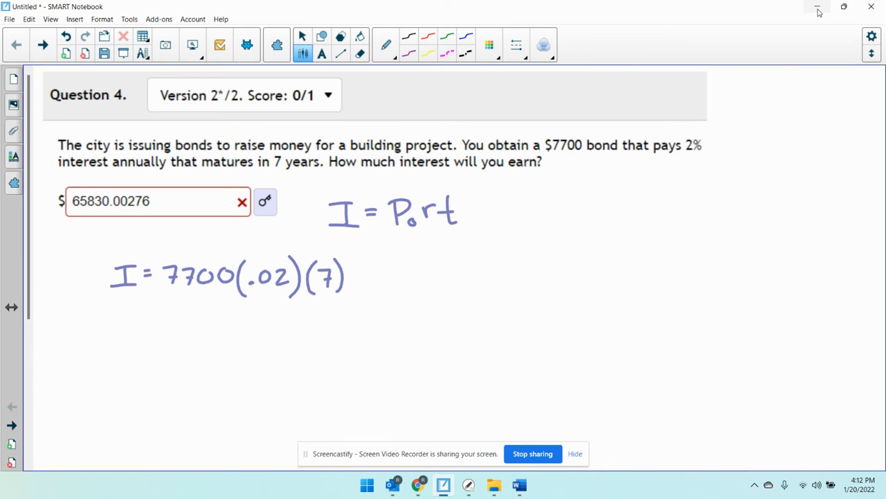
Key 7700*.02*7 into Wabbitemu, then pen-write I = below the substitution.
{"action": "left_click", "coordinate": [818, 8]}
{"action": "type", "text": "7700*.02*"}
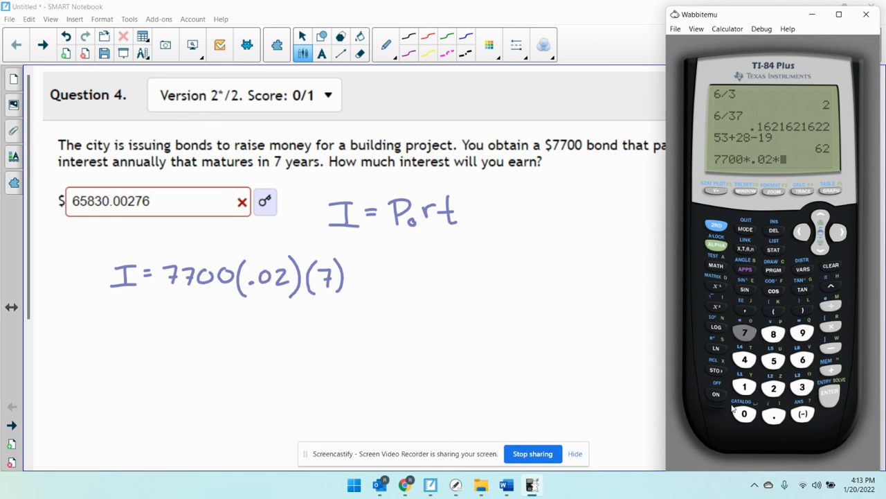
{"action": "left_click", "coordinate": [830, 392]}
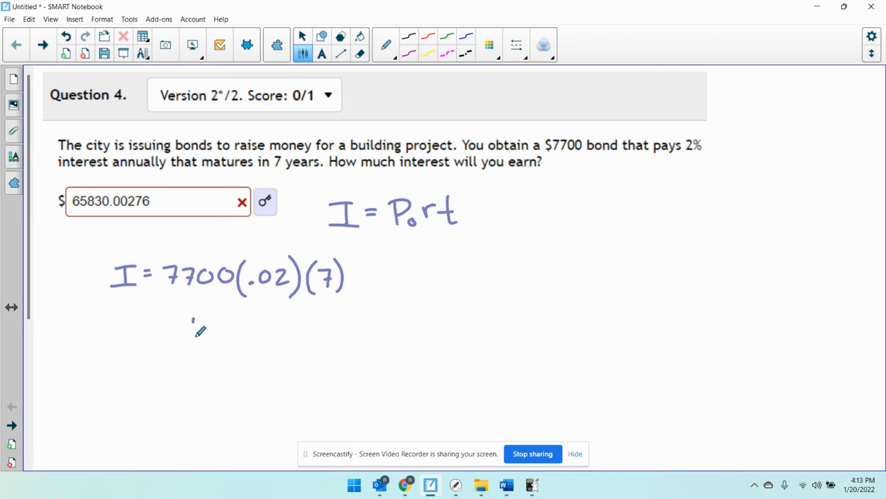
{"action": "left_click_drag", "start_coordinate": [180, 315], "coordinate": [222, 332]}
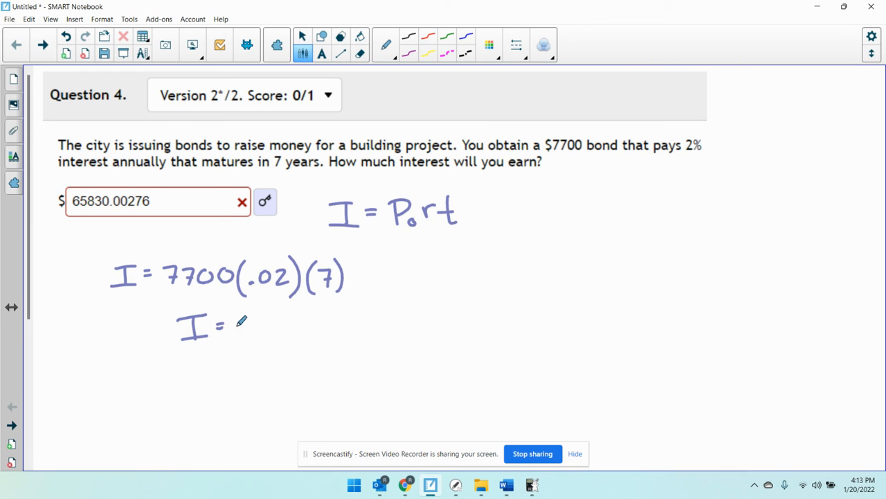